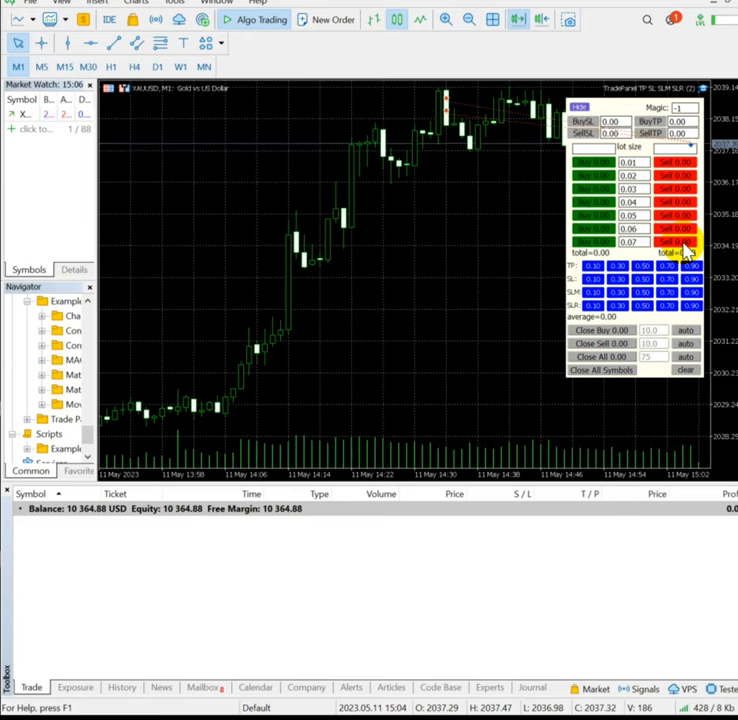
{"action": "mouse_move", "coordinate": [685, 250]}
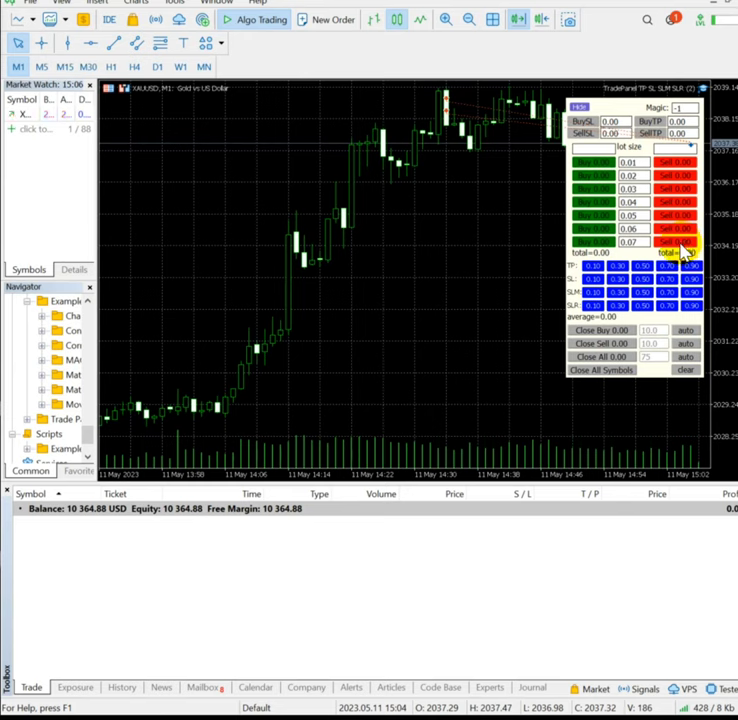
Step: Open XAUUSD sell positions of 0.07, 0.04 and 0.05 lots from the Trade Panel
{"action": "left_click", "coordinate": [678, 241]}
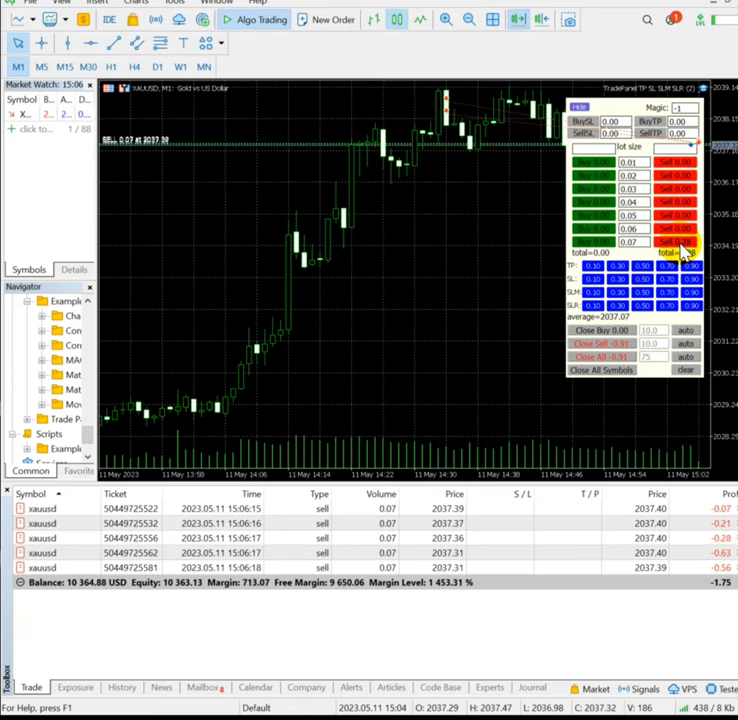
{"action": "left_click", "coordinate": [672, 228]}
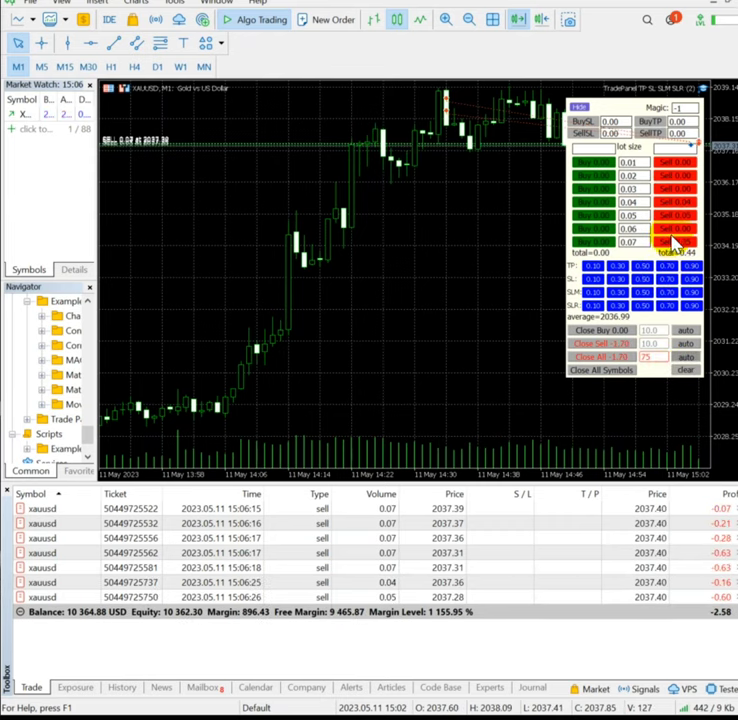
{"action": "left_click", "coordinate": [673, 228]}
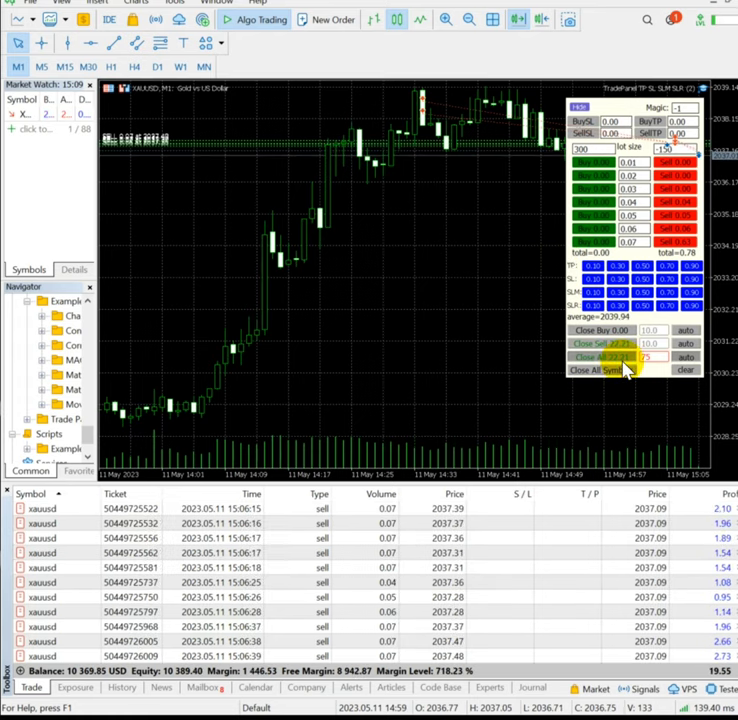
Step: Close every open XAUUSD sell position at once with Close All
{"action": "left_click", "coordinate": [600, 357]}
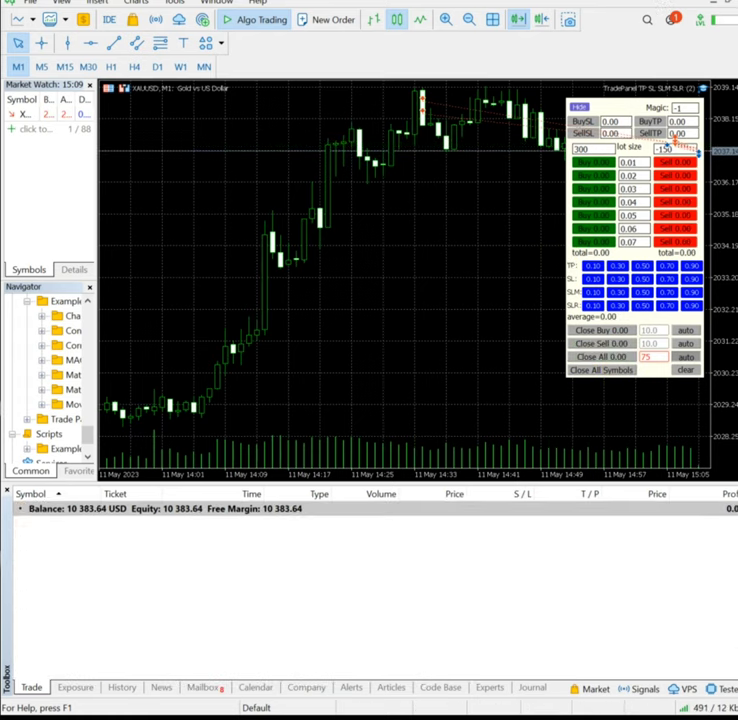